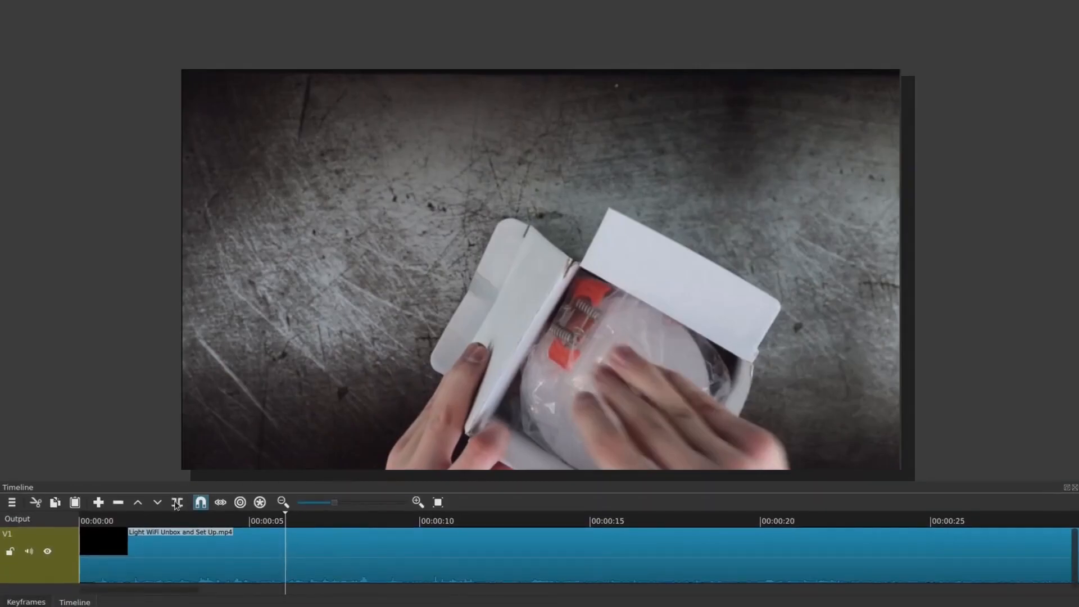
# Split the unboxing clip at the playhead near 5 seconds and again around 9.5 seconds
pyautogui.click(177, 502)
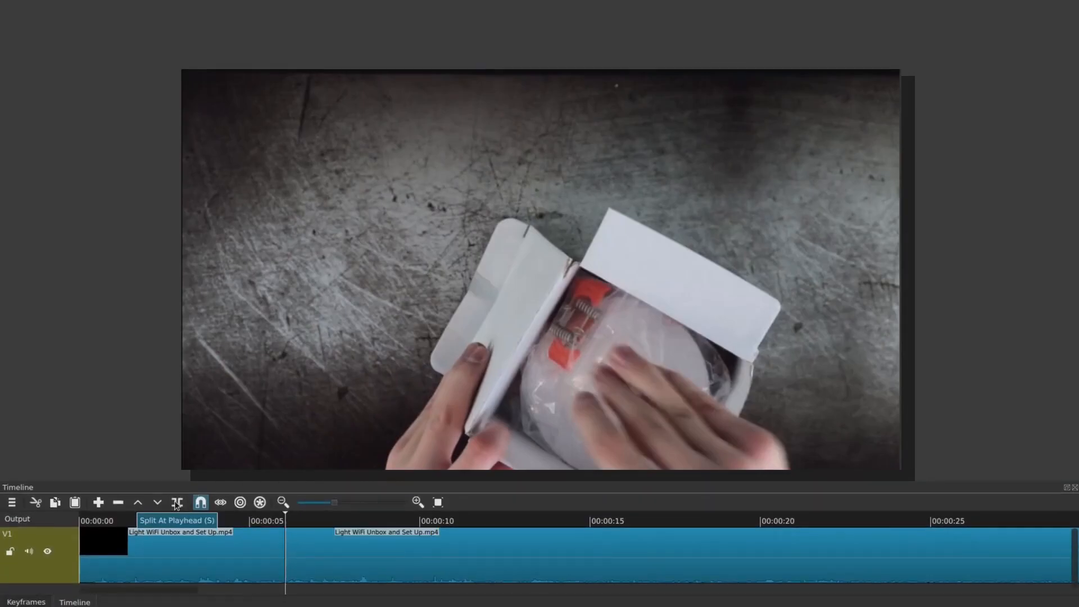
pyautogui.click(176, 502)
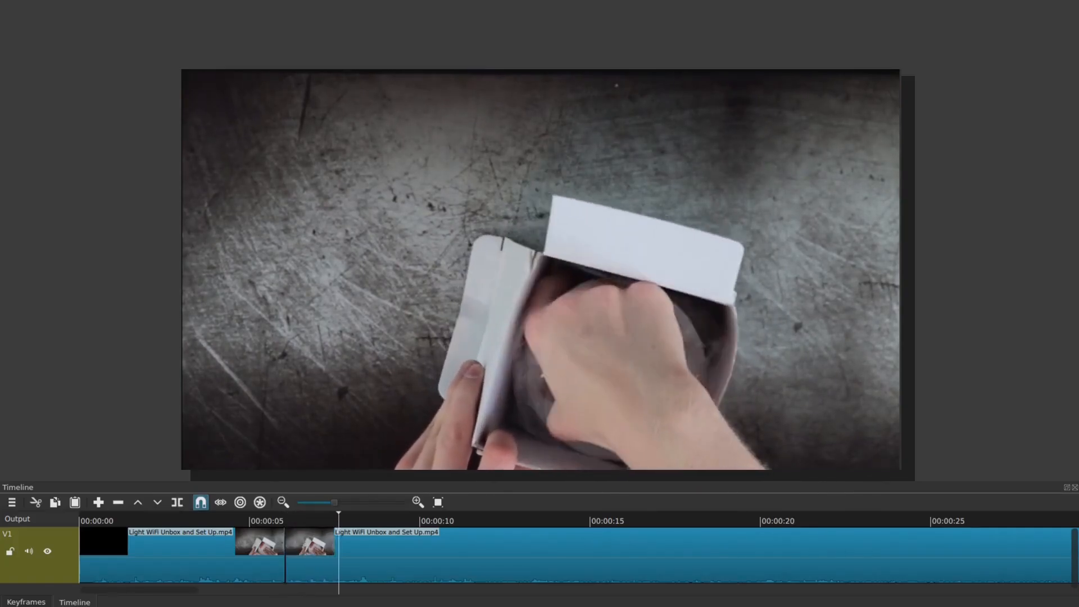
pyautogui.click(404, 516)
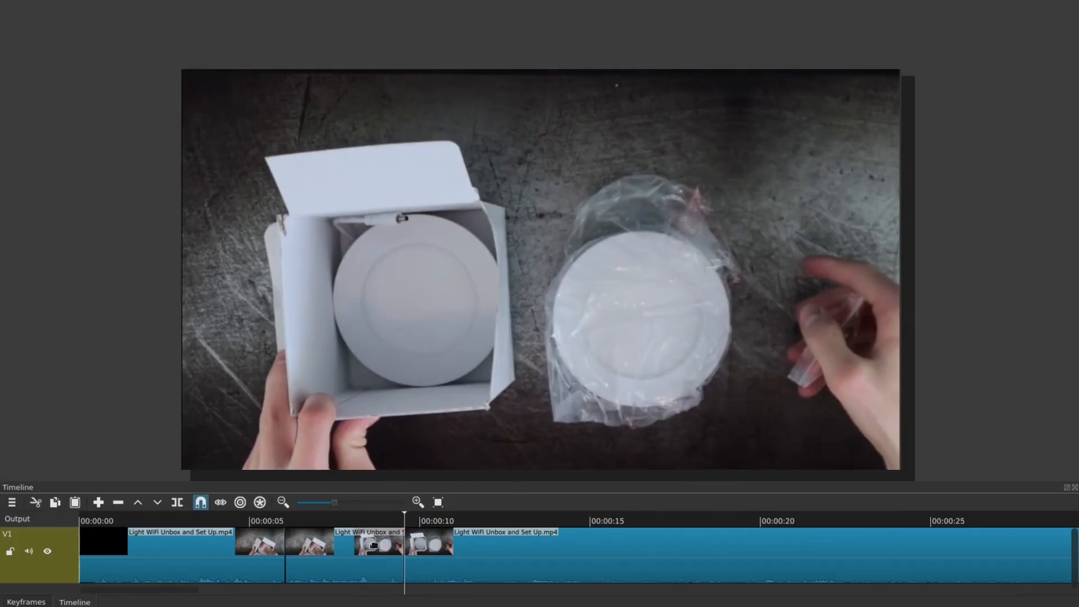
# Ripple delete the unwanted piece to close the gap, then split the remaining clip near 12.5 seconds
pyautogui.rightClick(372, 546)
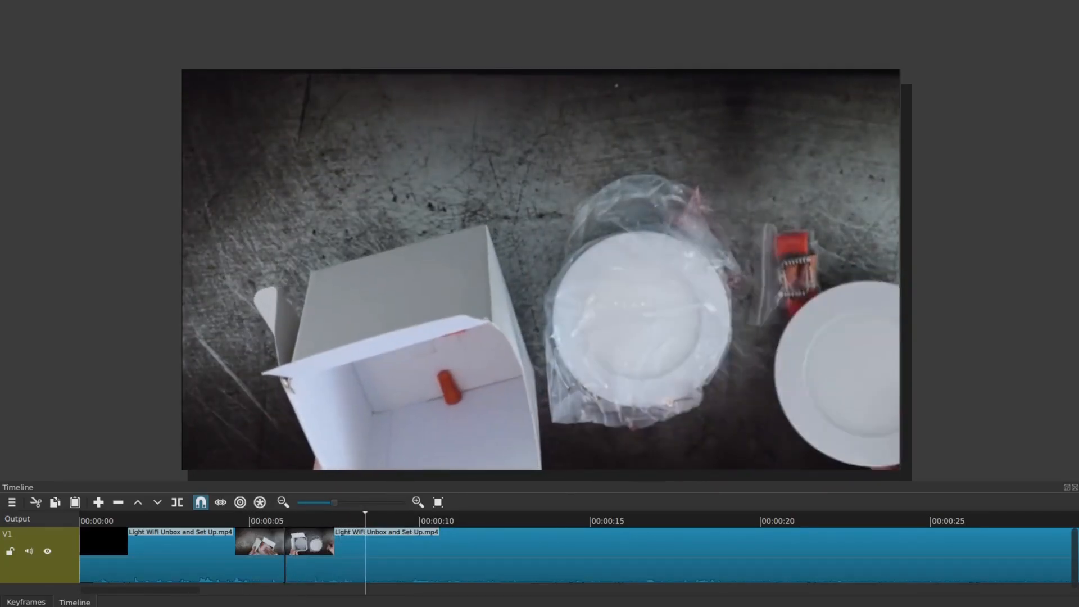
pyautogui.click(434, 521)
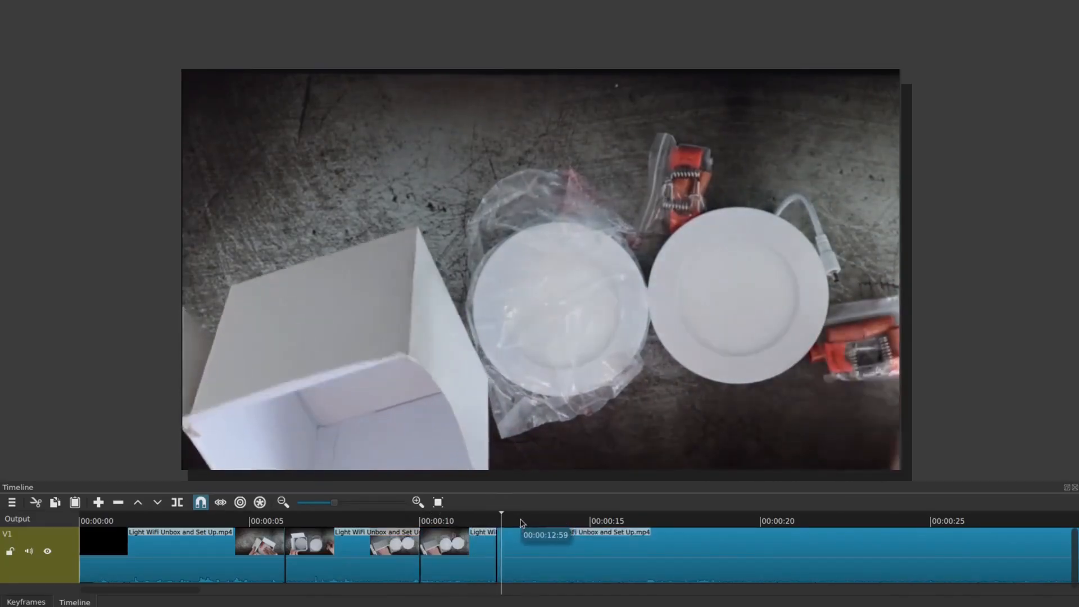
# Scrub the playhead forward through the footage to locate the next cut point near 11 seconds
pyautogui.moveTo(501, 515); pyautogui.dragTo(570, 515)
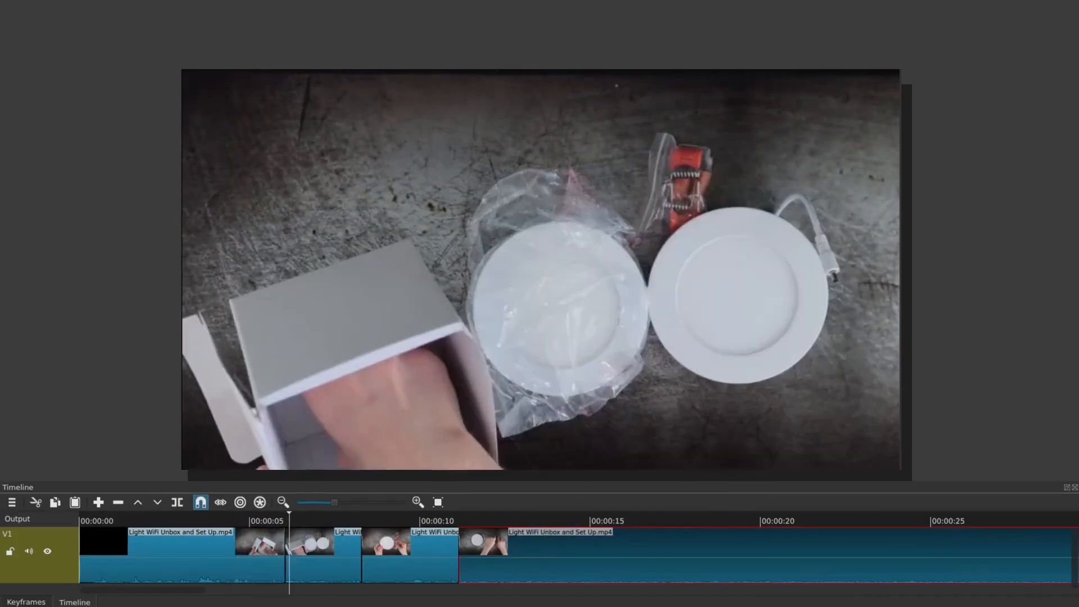
pyautogui.click(356, 521)
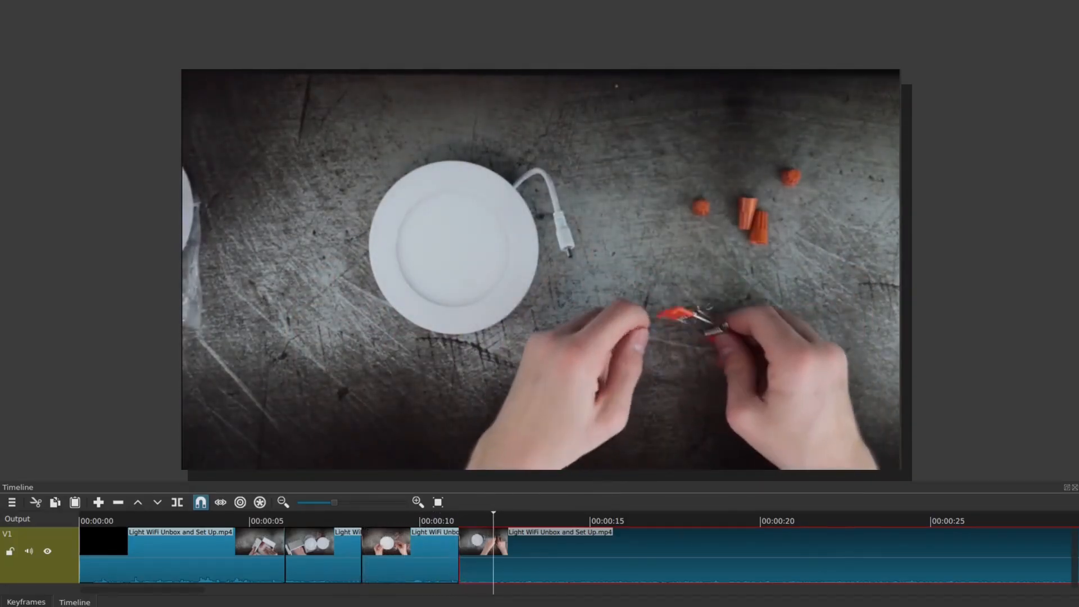
pyautogui.click(561, 520)
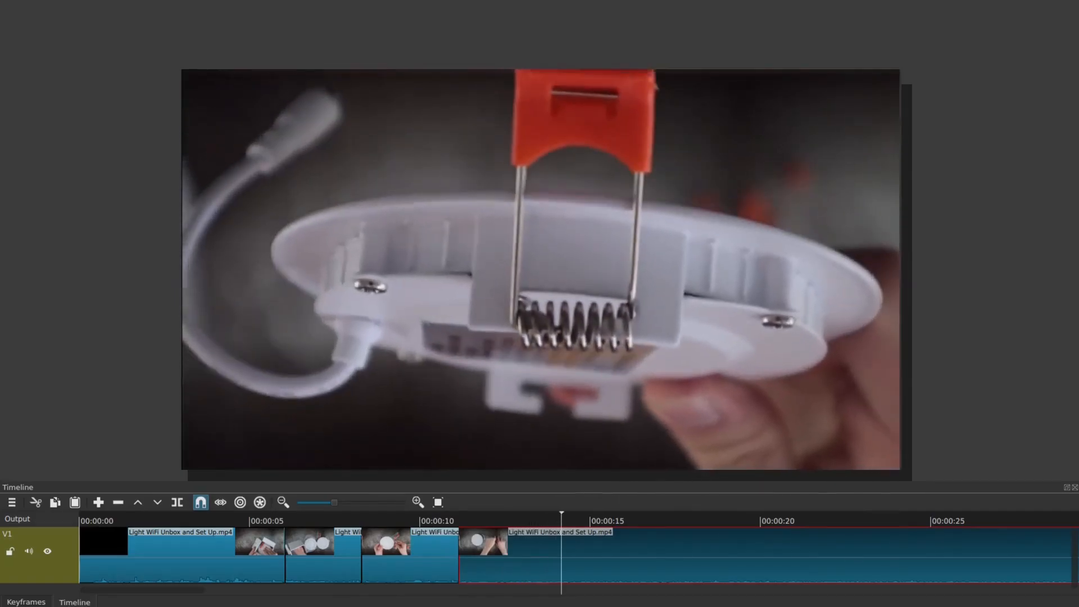